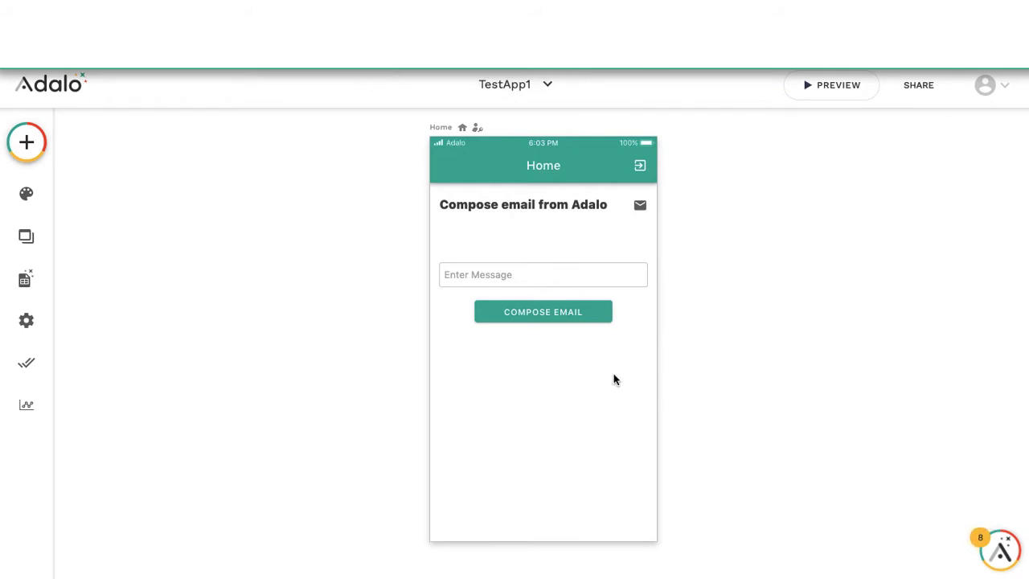
# Step: Select the Compose Email button and highlight the basic mailto example in the CSS-Tricks article
pyautogui.click(543, 312)
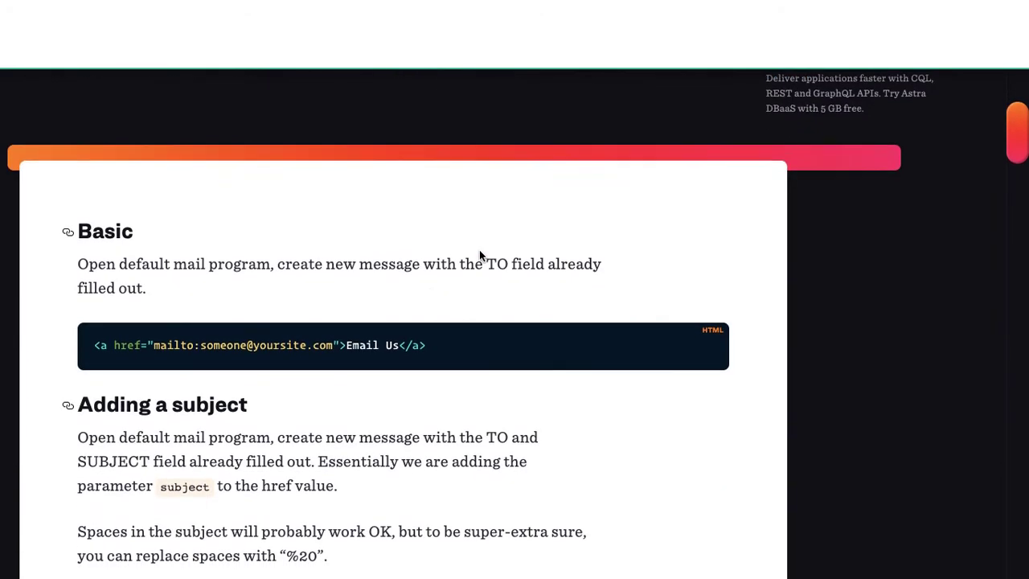
pyautogui.moveTo(154, 344); pyautogui.dragTo(257, 344)
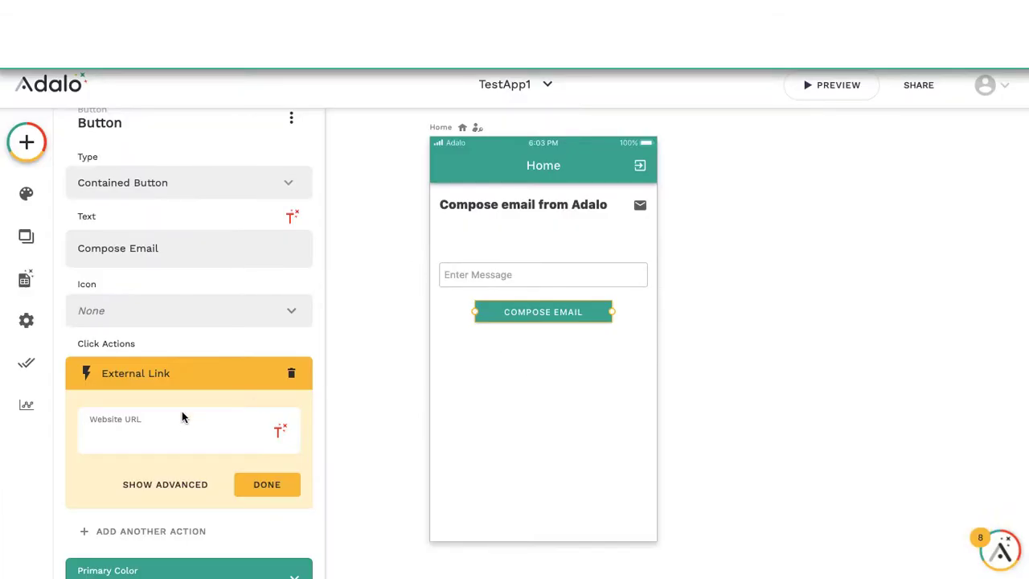
# Step: Set the External Link URL to mailto: plus Magic Text Logged In User > Email and save the action
pyautogui.write('mailto:someone@yoursite.com')
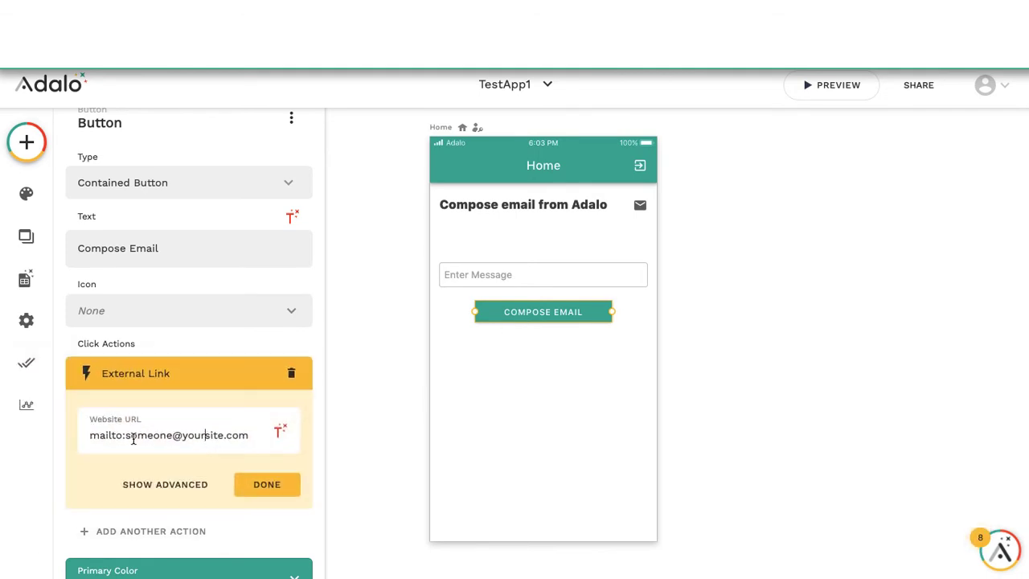
pyautogui.doubleClick(202, 434)
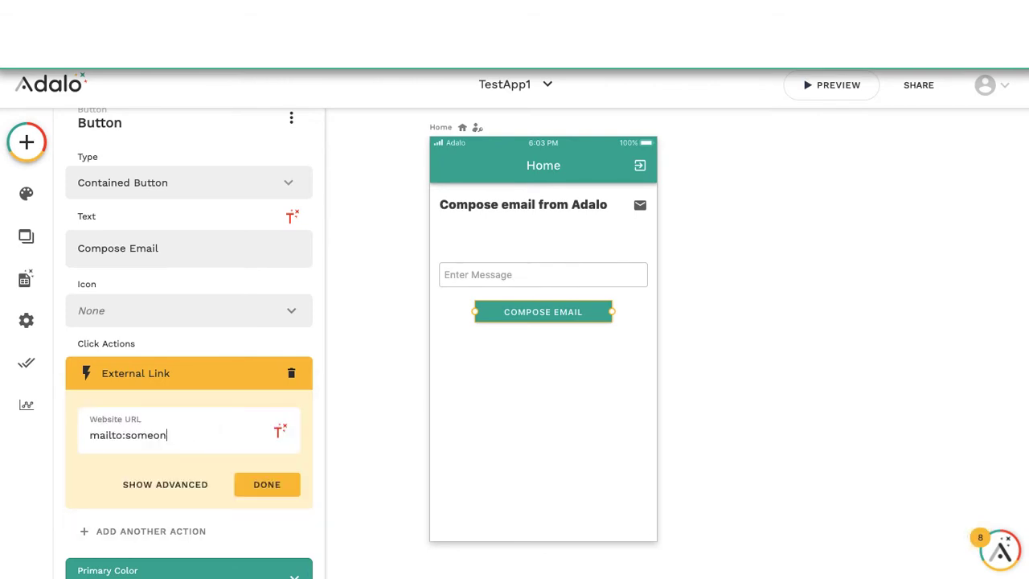
pyautogui.click(280, 431)
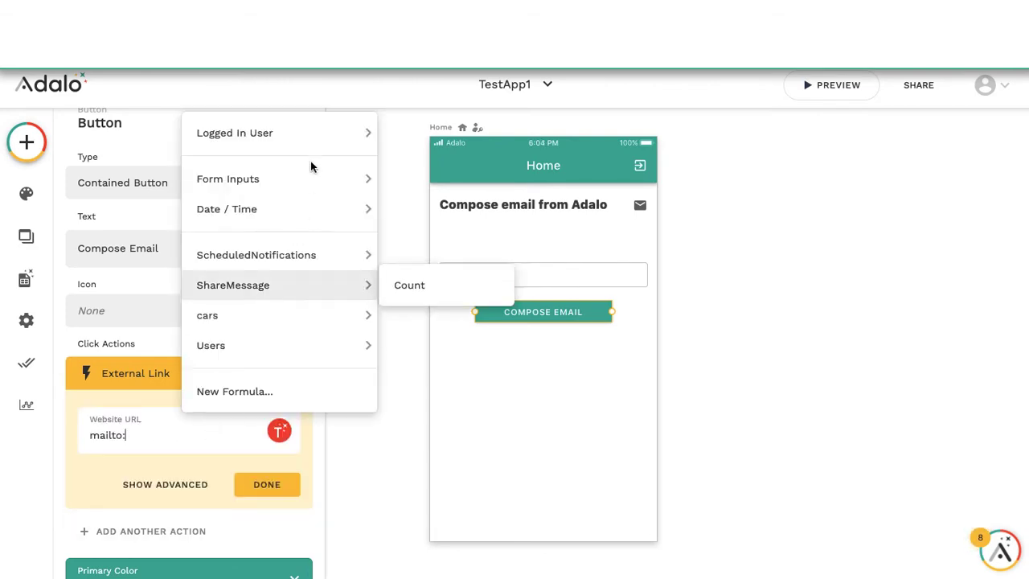
pyautogui.click(234, 132)
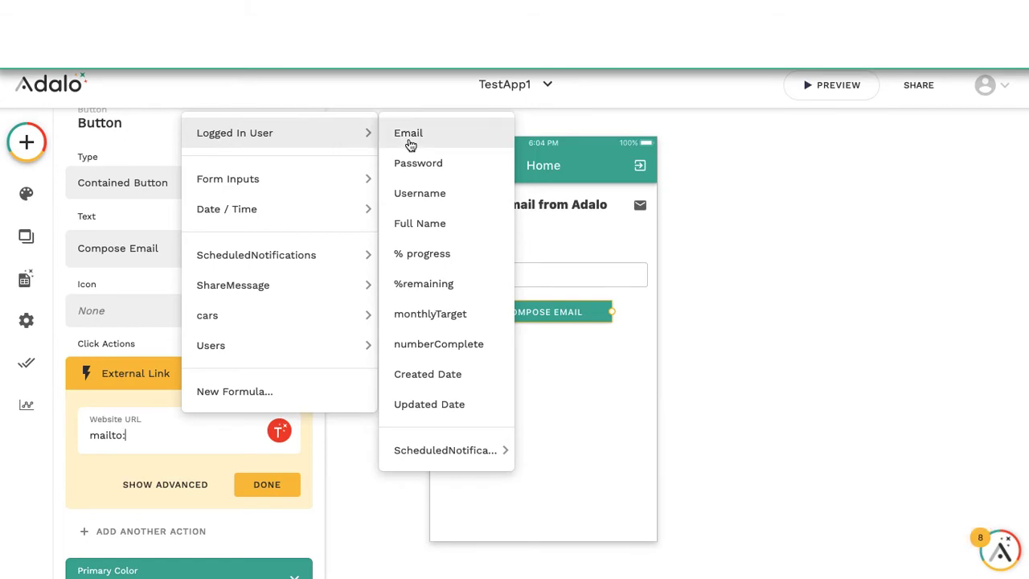
pyautogui.click(409, 132)
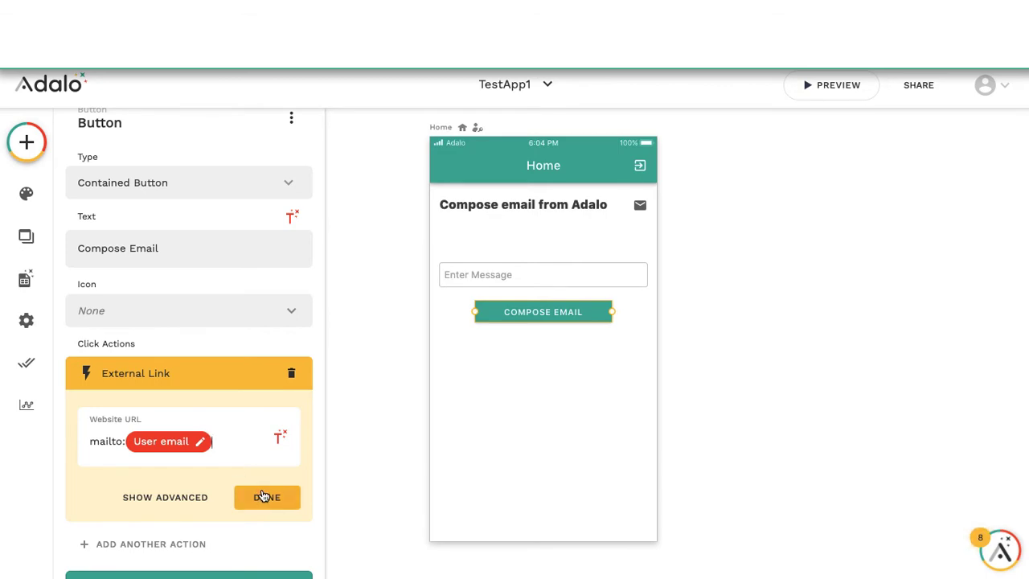
pyautogui.click(267, 497)
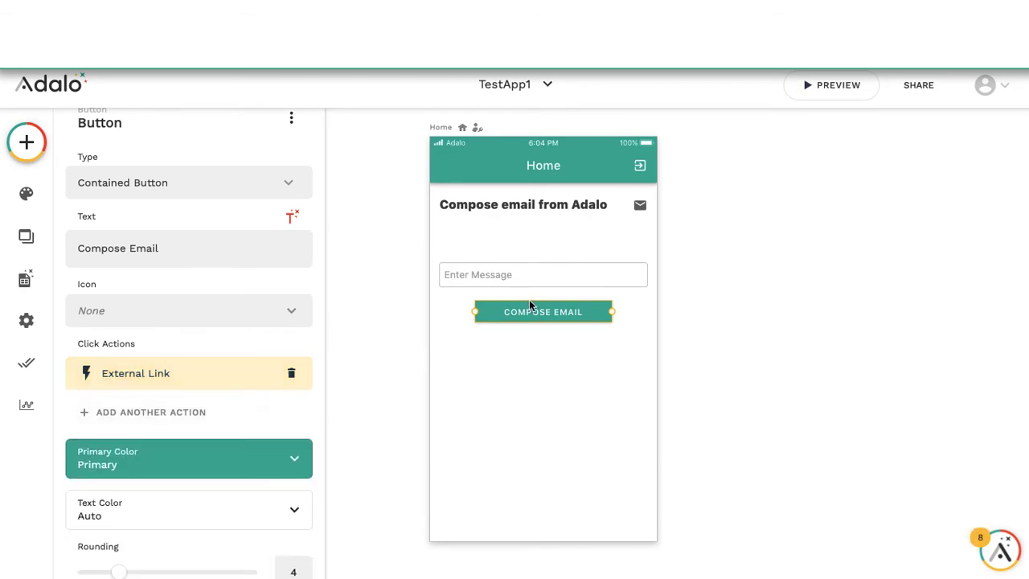
pyautogui.moveTo(276, 354)
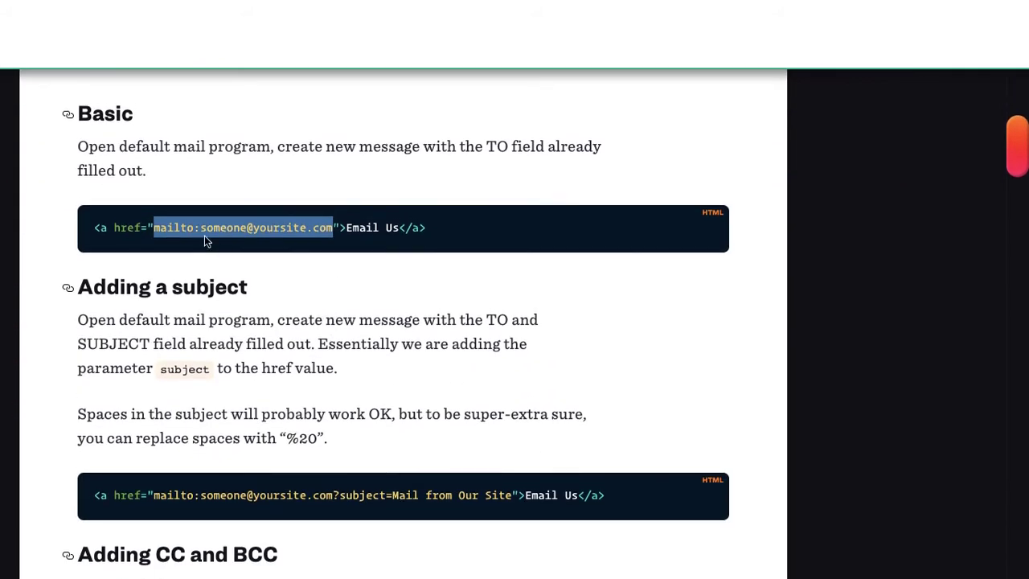
# Step: Scroll the CSS-Tricks article down to the 'Adding a subject' mailto example
pyautogui.scroll(-3)
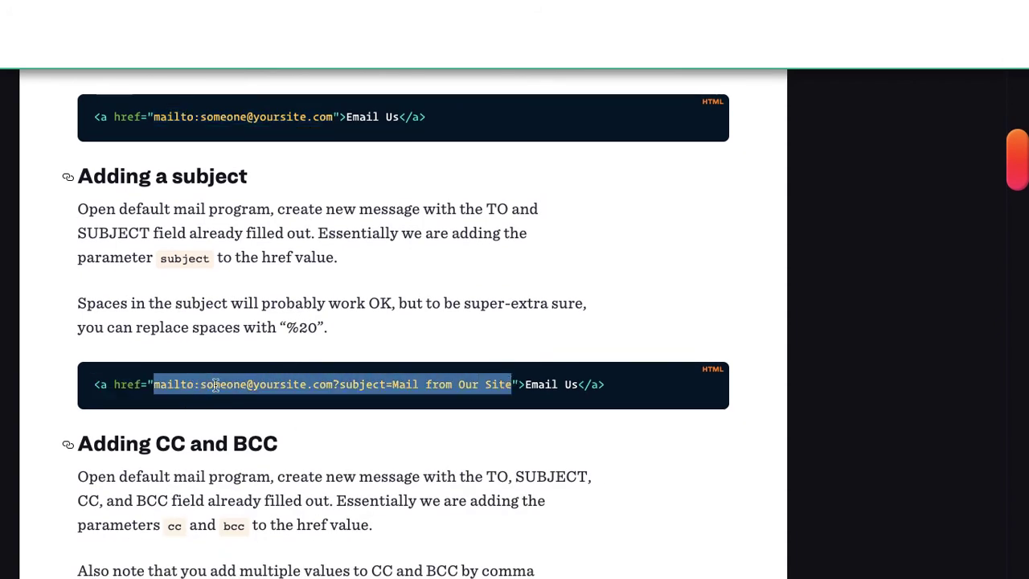
pyautogui.moveTo(418, 261)
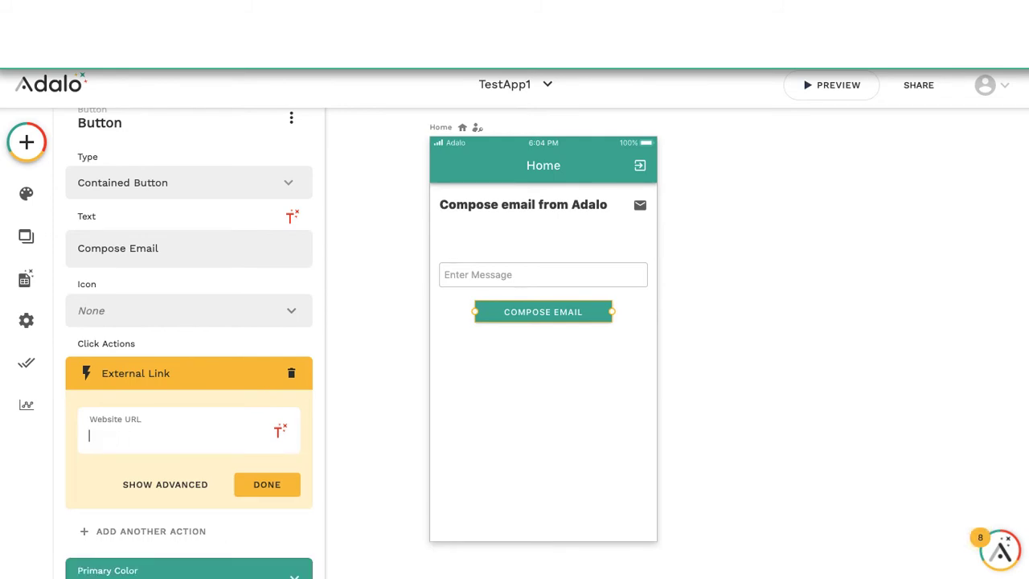
pyautogui.write('mailto:someone@yoursite.com?subject=Mail from Our Site')
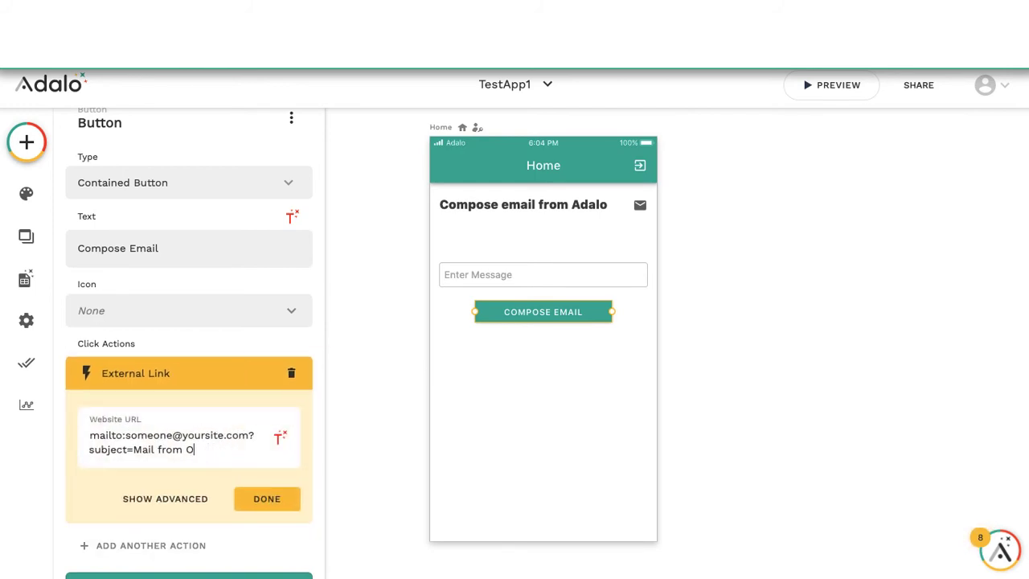
pyautogui.press('Backspace')
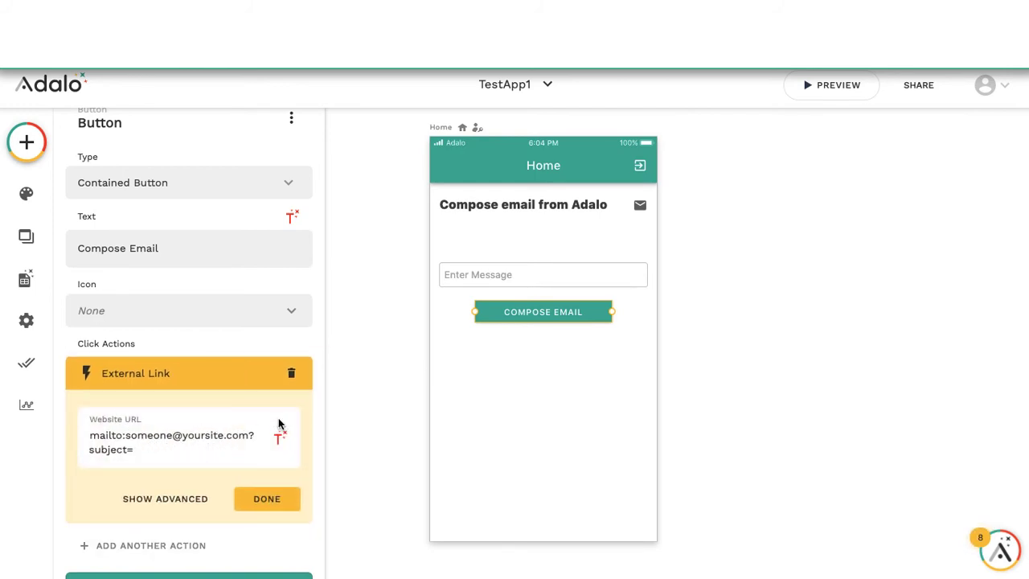
pyautogui.click(280, 438)
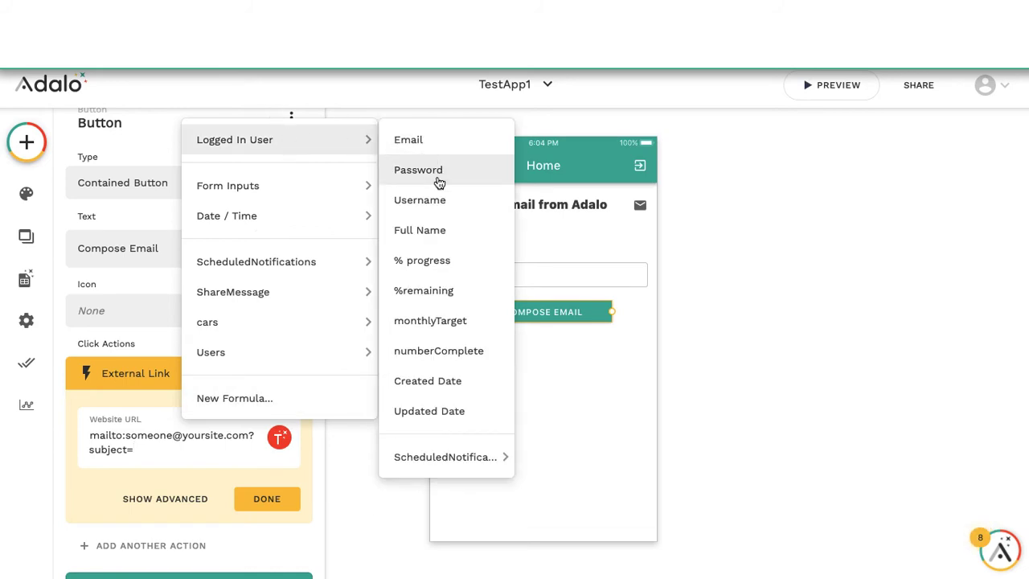
pyautogui.click(419, 230)
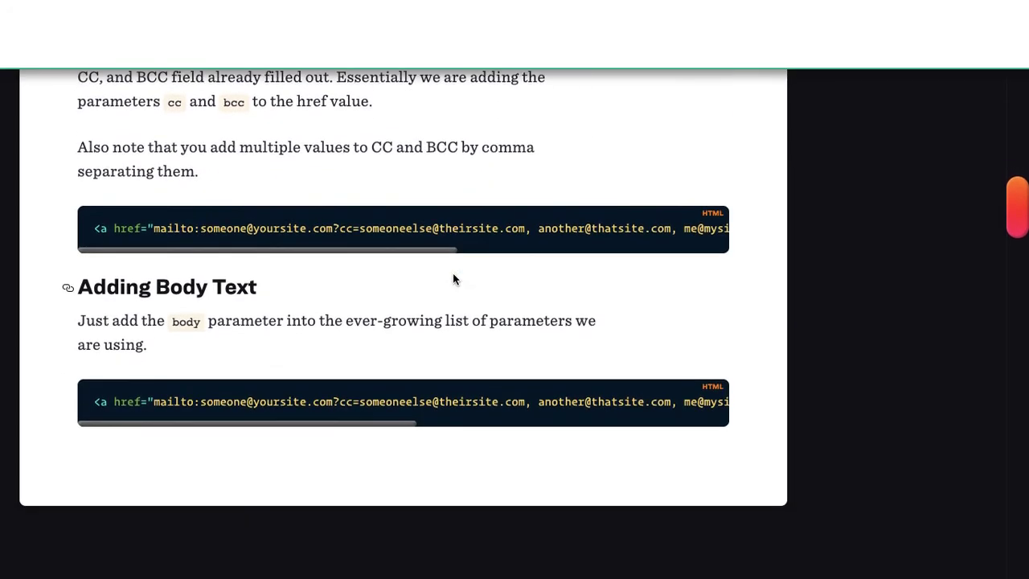
# Step: Scroll to 'Adding Body Text' and select the full cc/bcc/subject/body mailto example
pyautogui.scroll(-3)
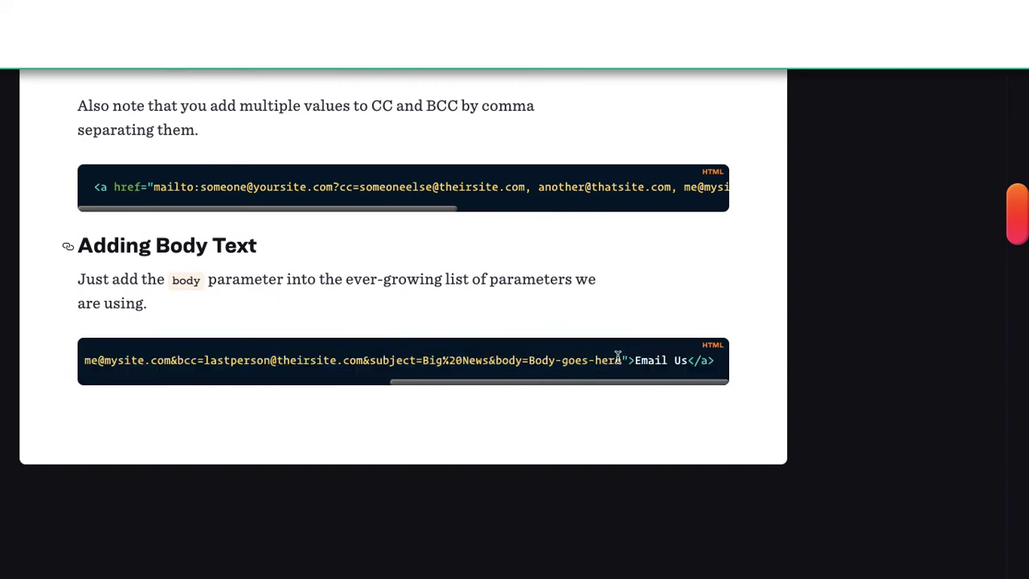
pyautogui.moveTo(422, 360); pyautogui.dragTo(624, 360)
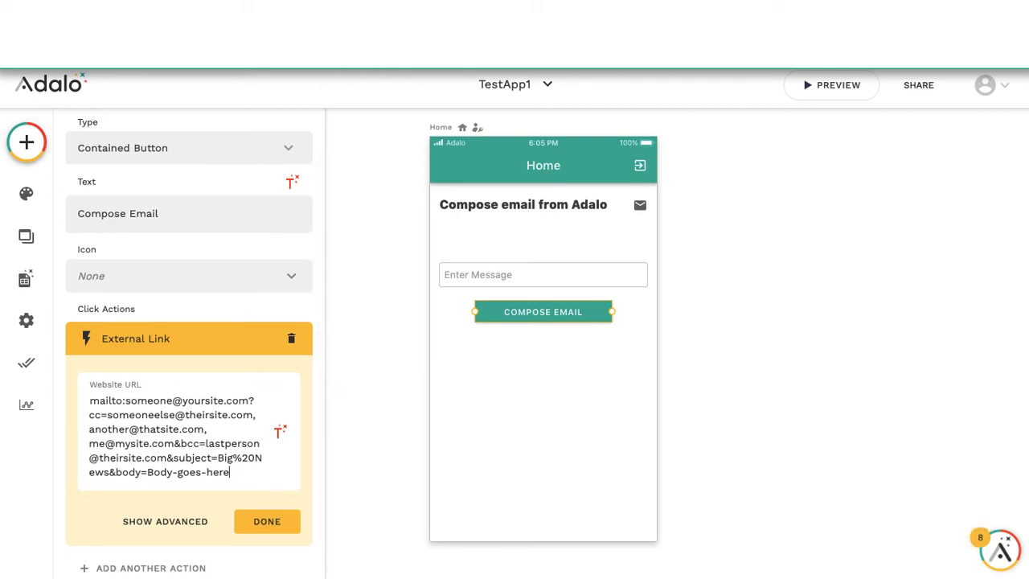
# Step: Replace Body-goes-here with Magic Text Form Inputs > Input as the body parameter and save
pyautogui.press('Backspace')
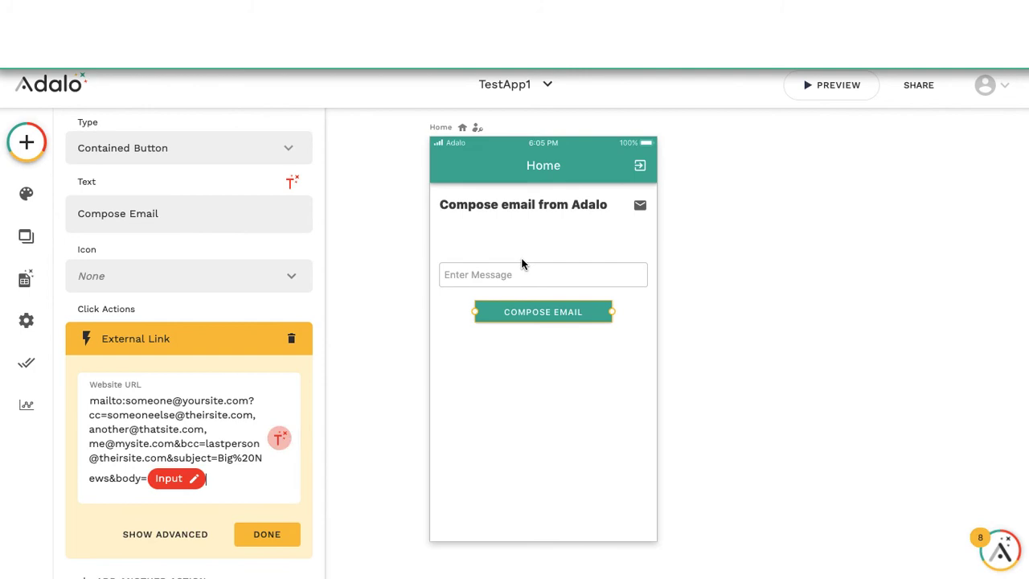
pyautogui.click(267, 534)
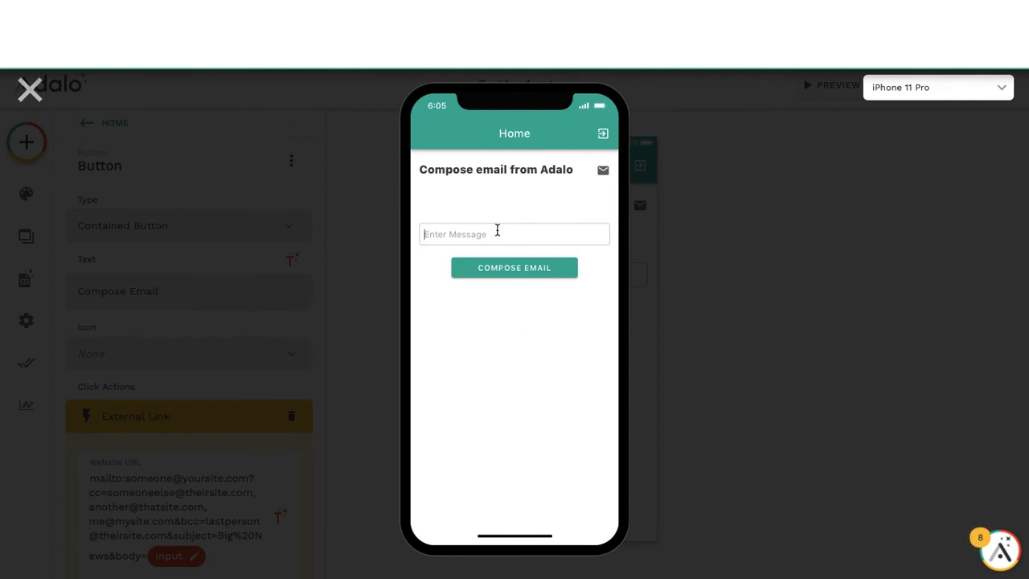
# Step: In preview, enter 'hello this is the message body' and tap Compose Email
pyautogui.write('hello this is')
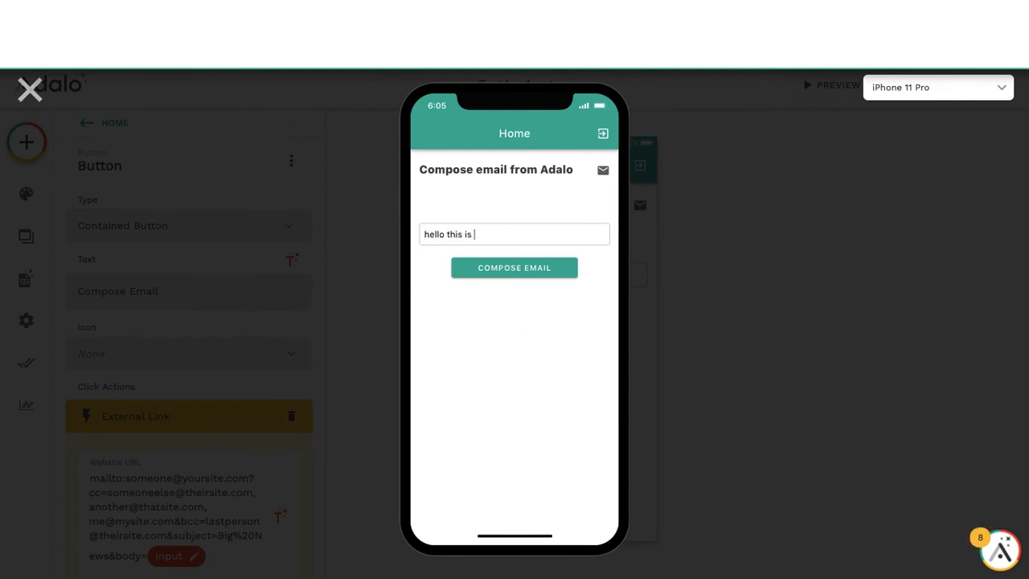
pyautogui.write('the message body')
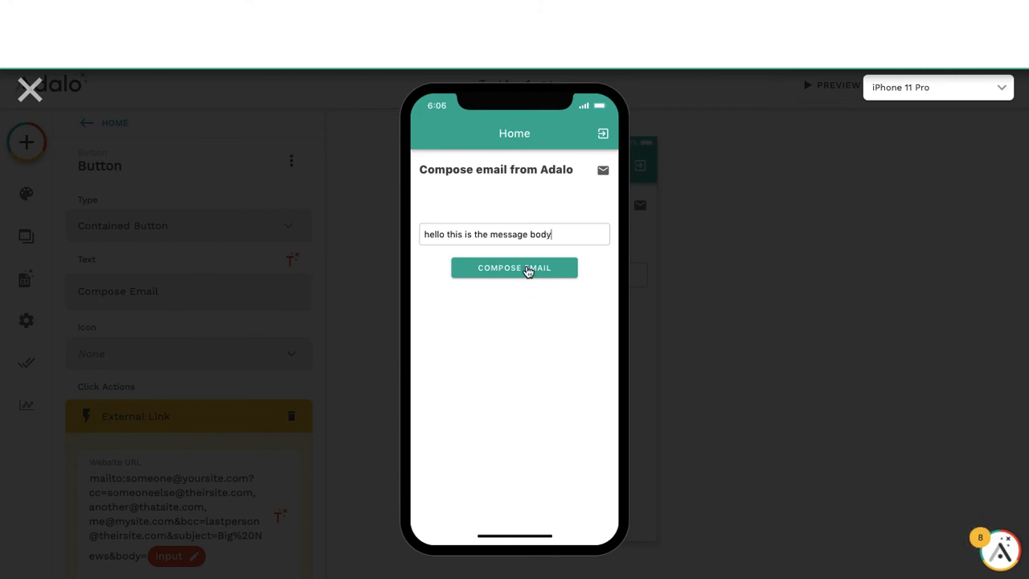
pyautogui.click(514, 267)
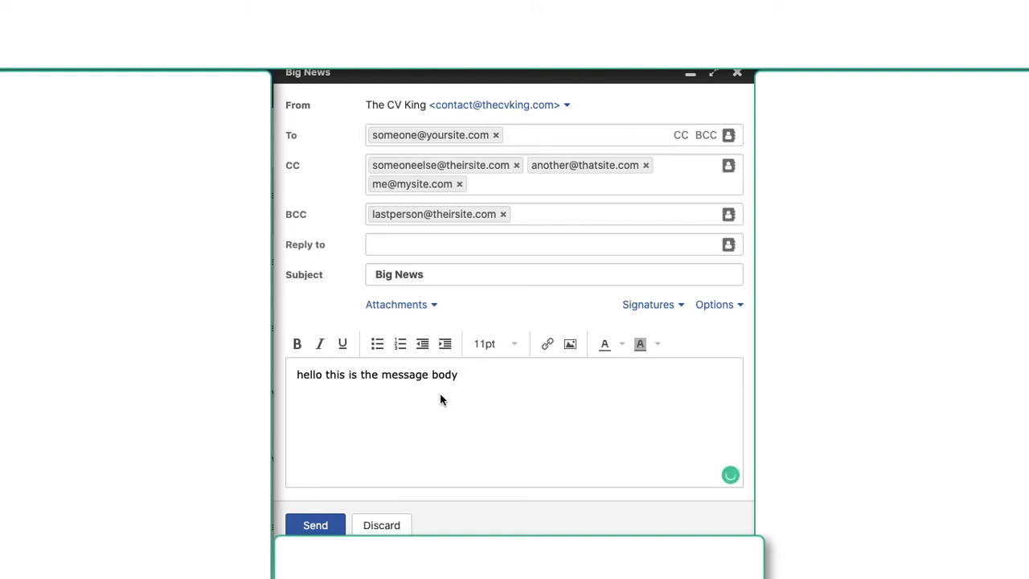
# Step: Review the Big News draft's body, leave the email window and exit Adalo preview
pyautogui.click(469, 373)
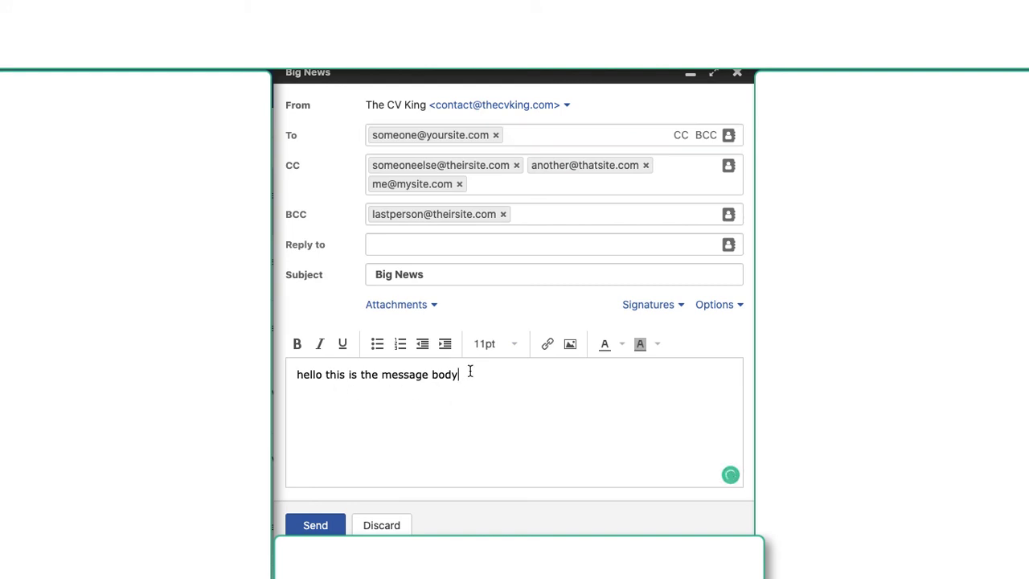
pyautogui.moveTo(415, 399)
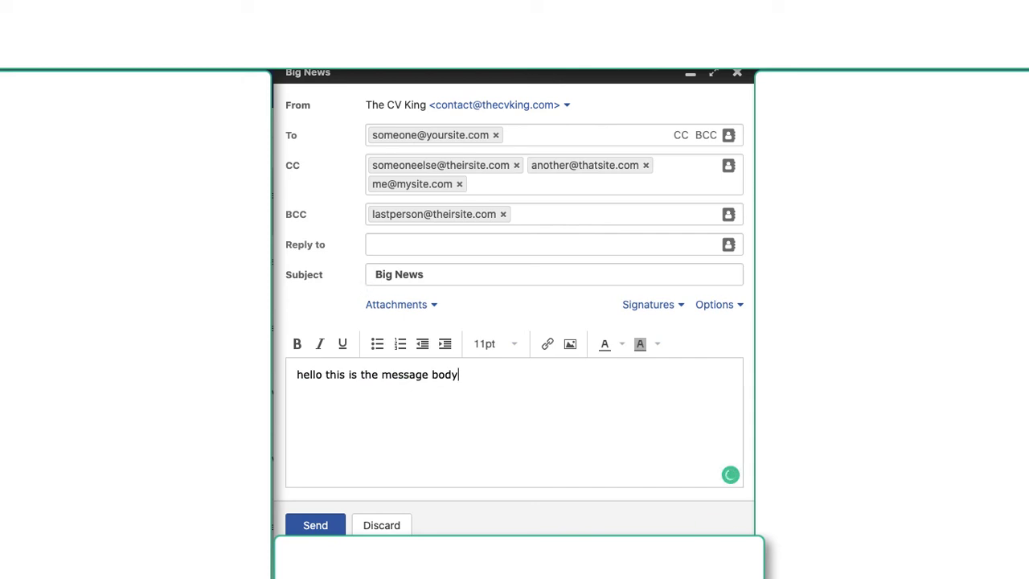
pyautogui.click(514, 267)
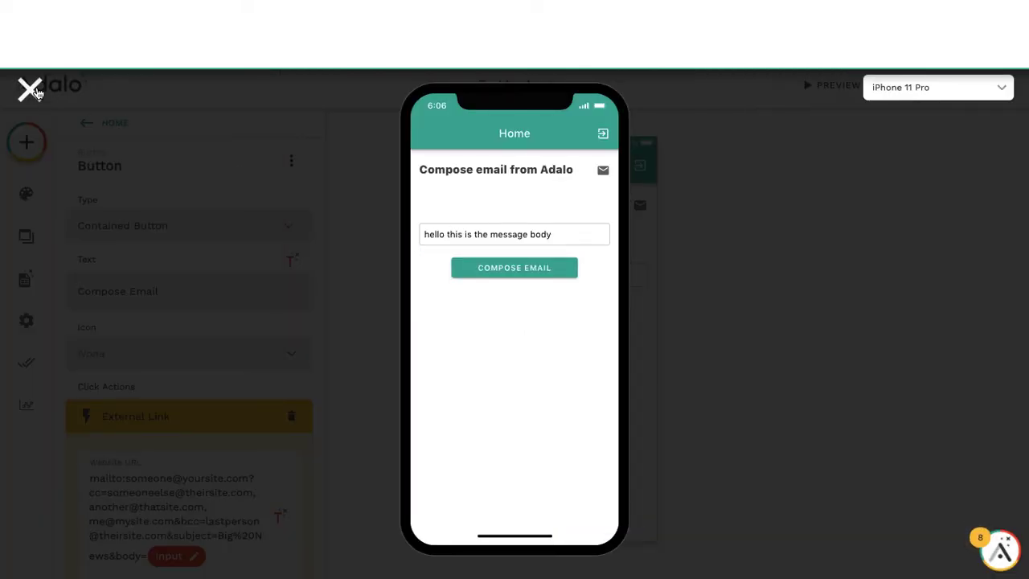
pyautogui.click(30, 90)
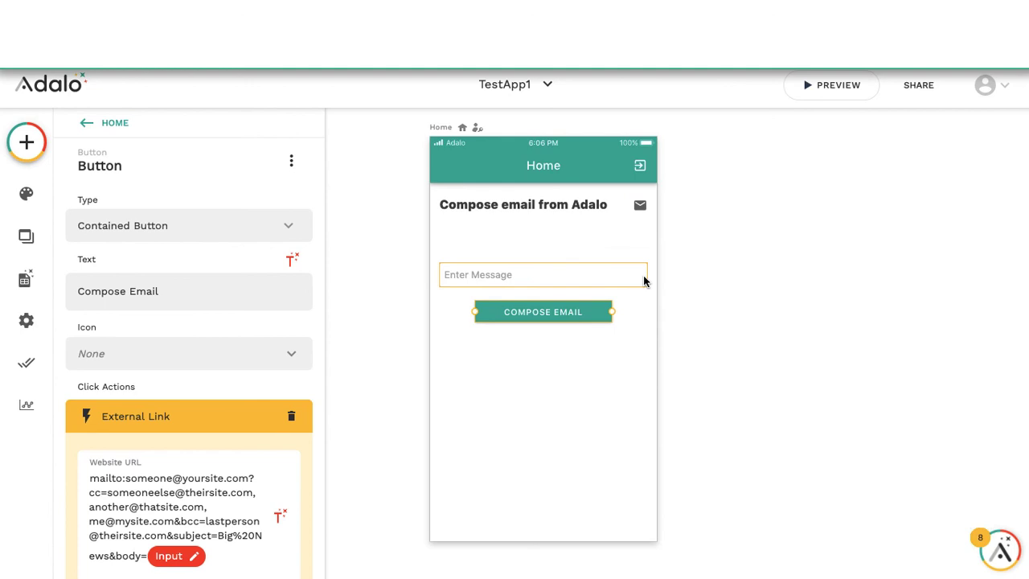